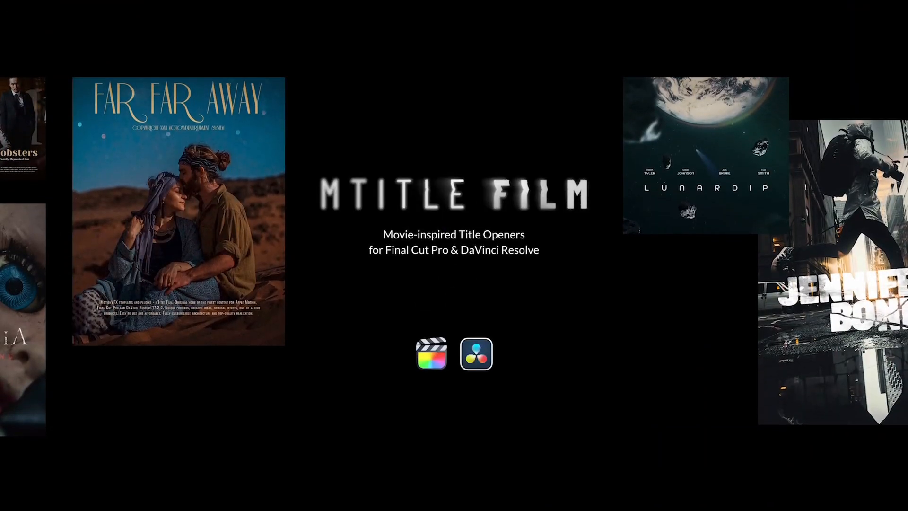
Show the Edit page with the Effects Library listing video transitions.
{"action": "left_click", "coordinate": [475, 354]}
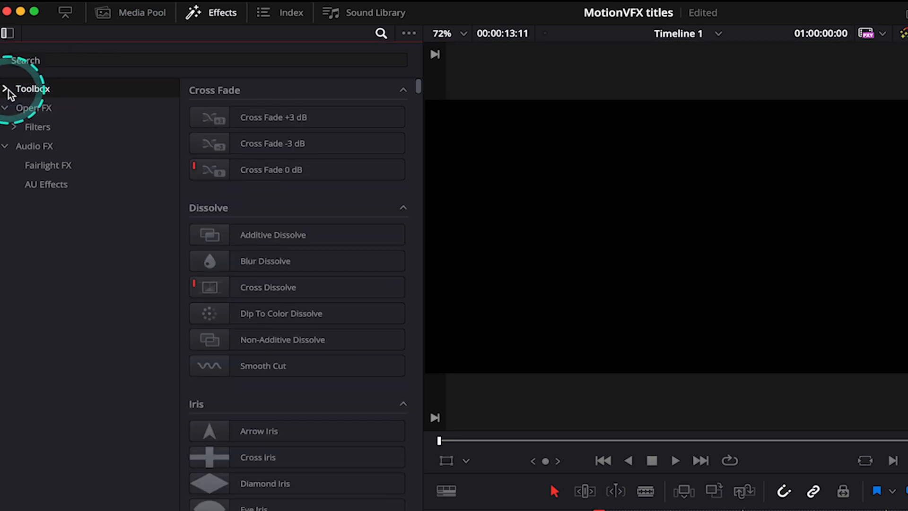
Browse Toolbox > Titles into the mTitle Film templates and preview mTitle Film 04 and others.
{"action": "left_click", "coordinate": [6, 89]}
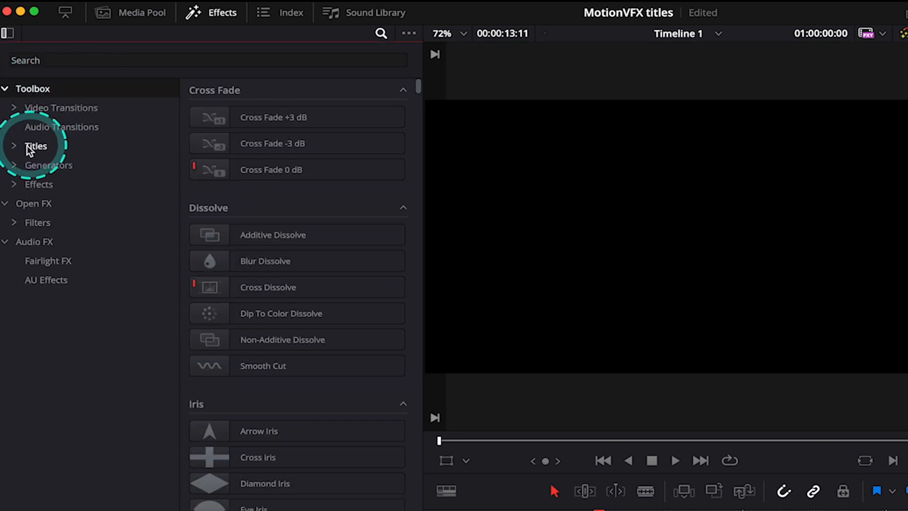
{"action": "left_click", "coordinate": [35, 146]}
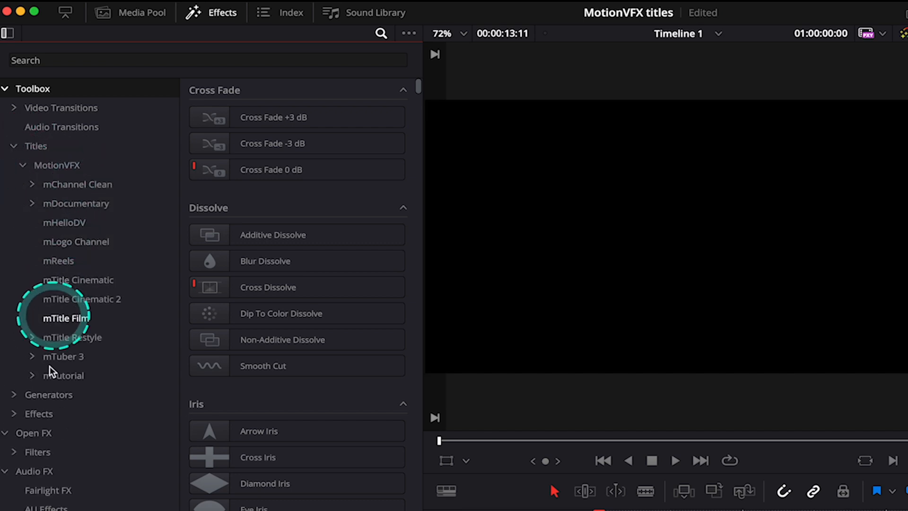
{"action": "mouse_move", "coordinate": [78, 208]}
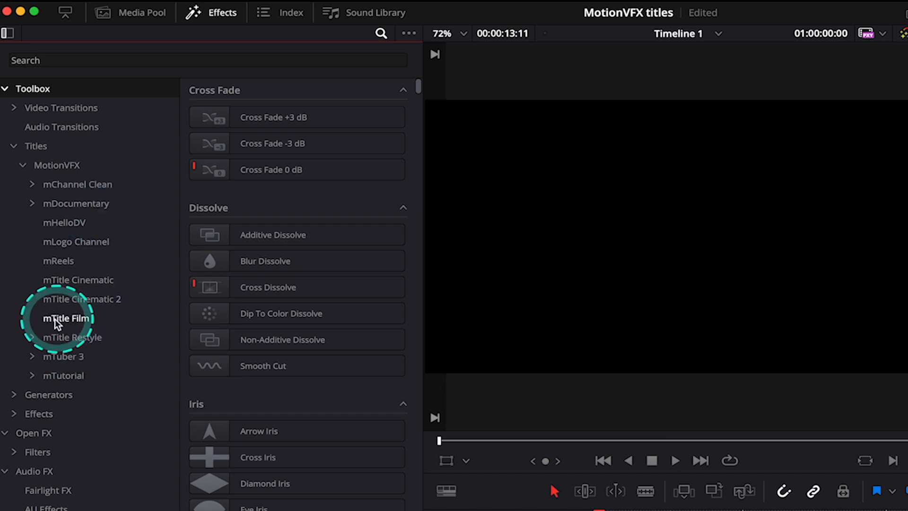
{"action": "left_click", "coordinate": [66, 318]}
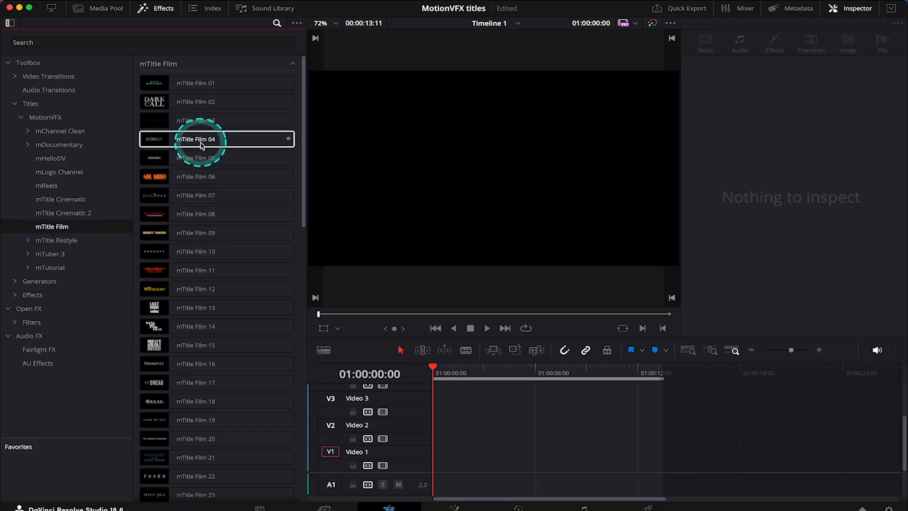
{"action": "left_click", "coordinate": [199, 83]}
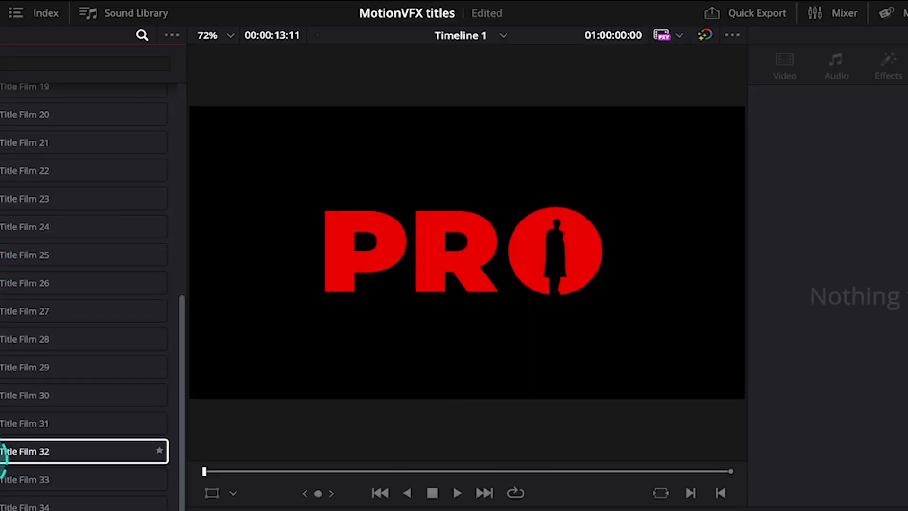
{"action": "scroll", "scroll_direction": "down", "scroll_amount": 3}
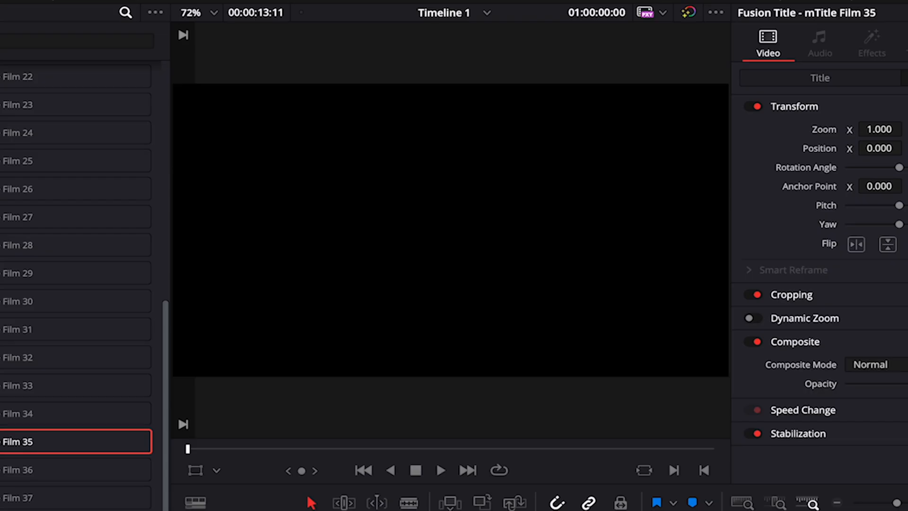
Add mTitle Film 35 at the start of V1 and expand its Content and Title controls.
{"action": "left_click", "coordinate": [439, 470]}
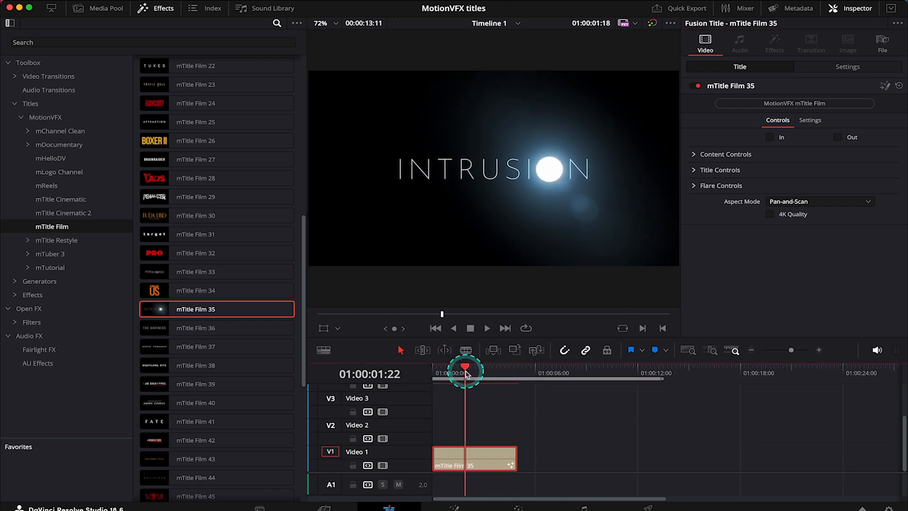
{"action": "left_click", "coordinate": [770, 136]}
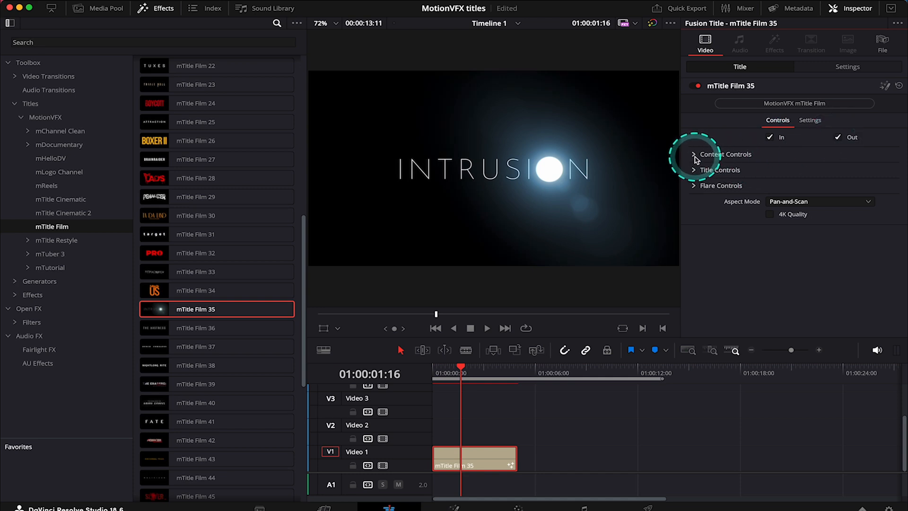
{"action": "left_click", "coordinate": [694, 154]}
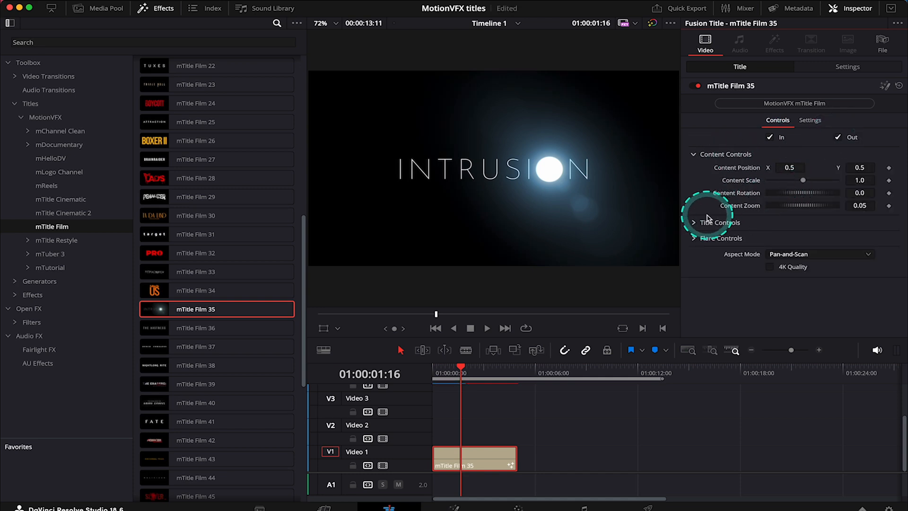
{"action": "left_click", "coordinate": [693, 222]}
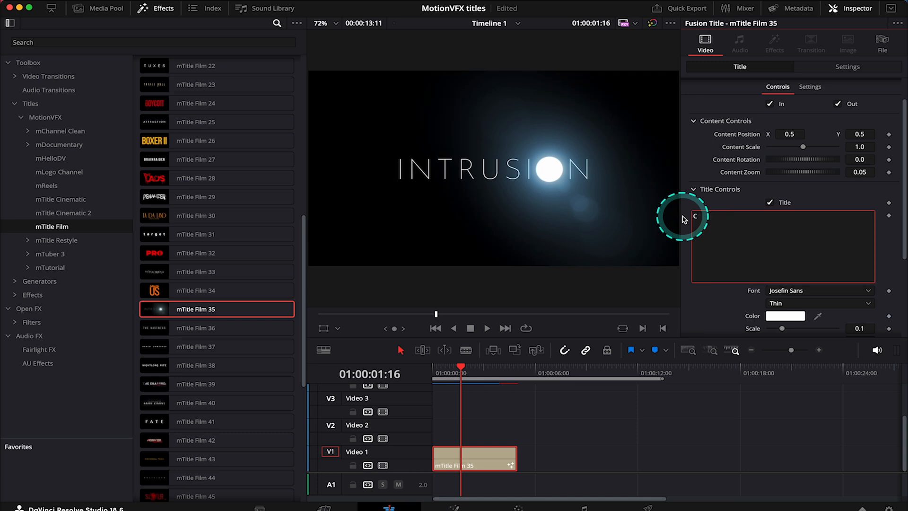
Retitle the first clip 'Color Grading Insights' and add mTitle Film 30 later on V1.
{"action": "type", "text": "Color Grading I"}
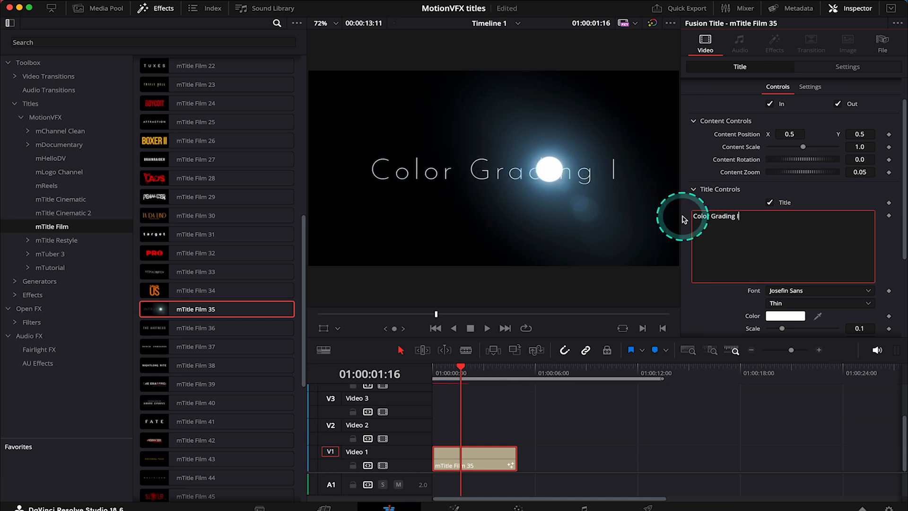
{"action": "type", "text": "Insights"}
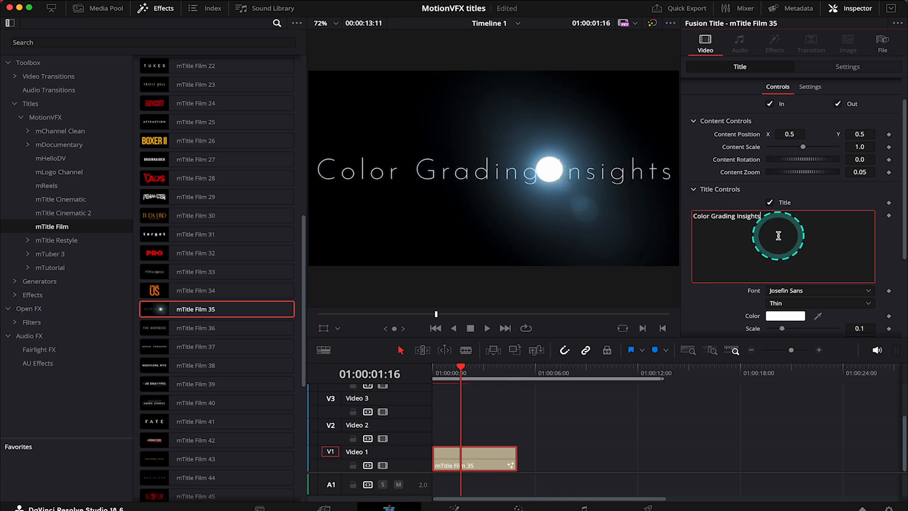
{"action": "scroll", "scroll_direction": "down", "scroll_amount": 3}
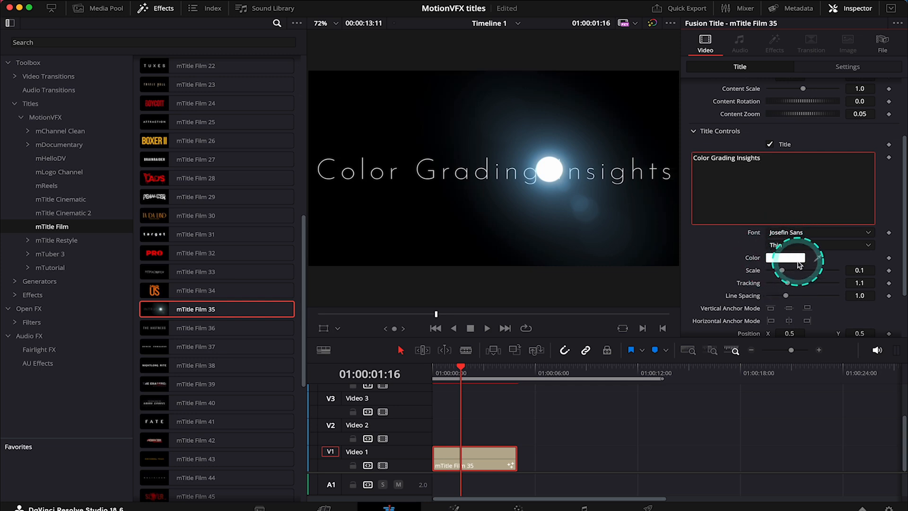
{"action": "scroll", "scroll_direction": "down", "scroll_amount": 3}
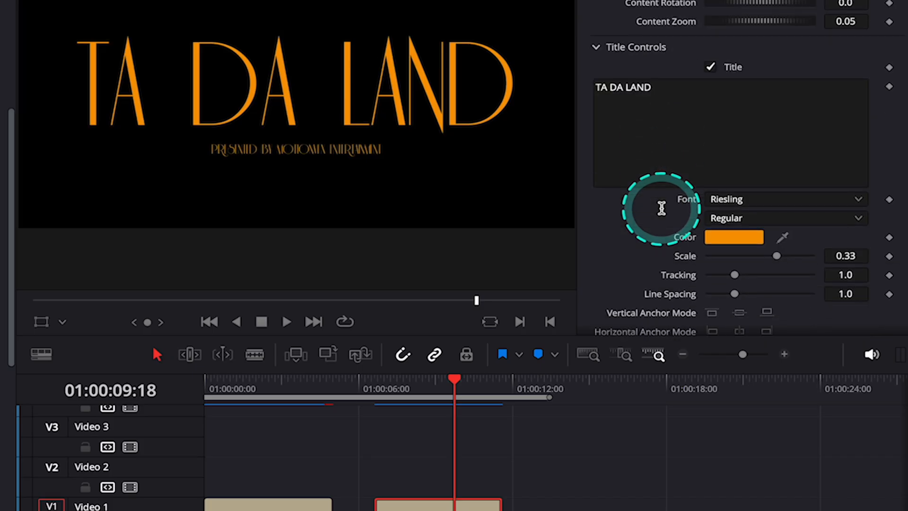
Recolour the 'TA DA LAND' title text from orange to teal and confirm.
{"action": "left_click", "coordinate": [732, 236]}
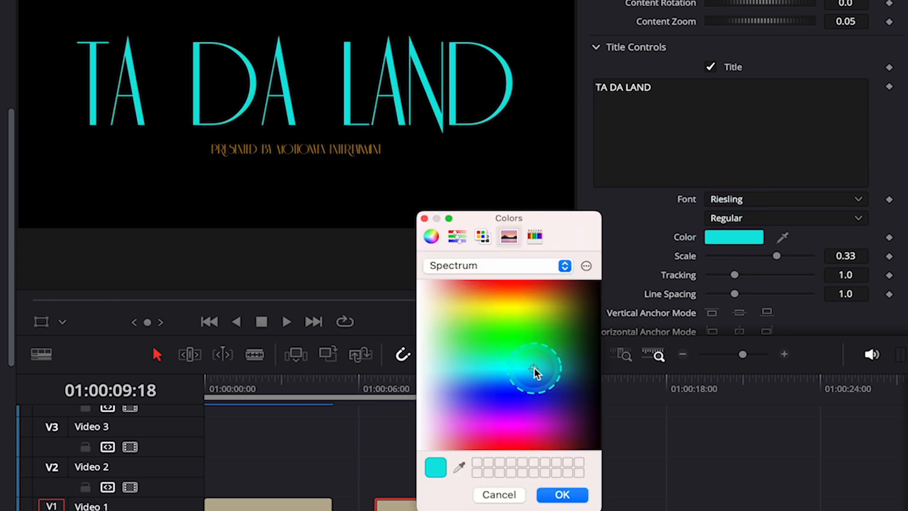
{"action": "left_click", "coordinate": [560, 494]}
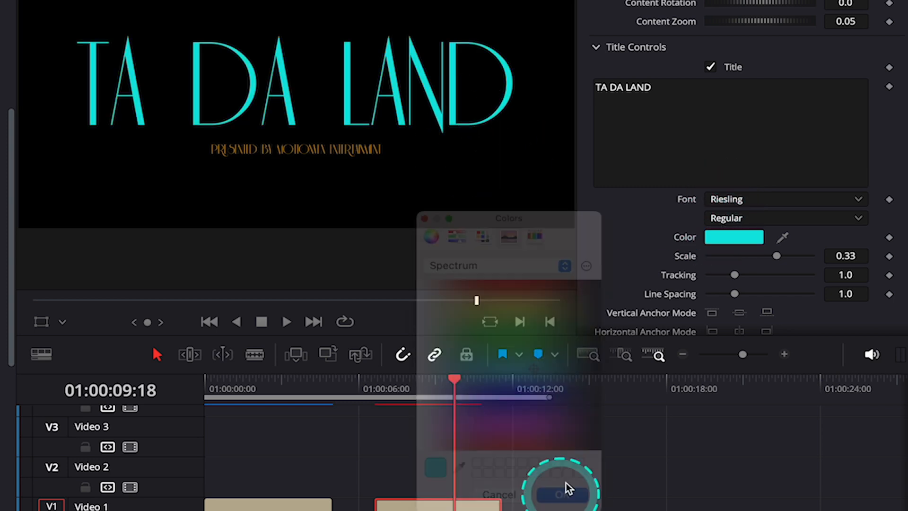
{"action": "left_click", "coordinate": [561, 493]}
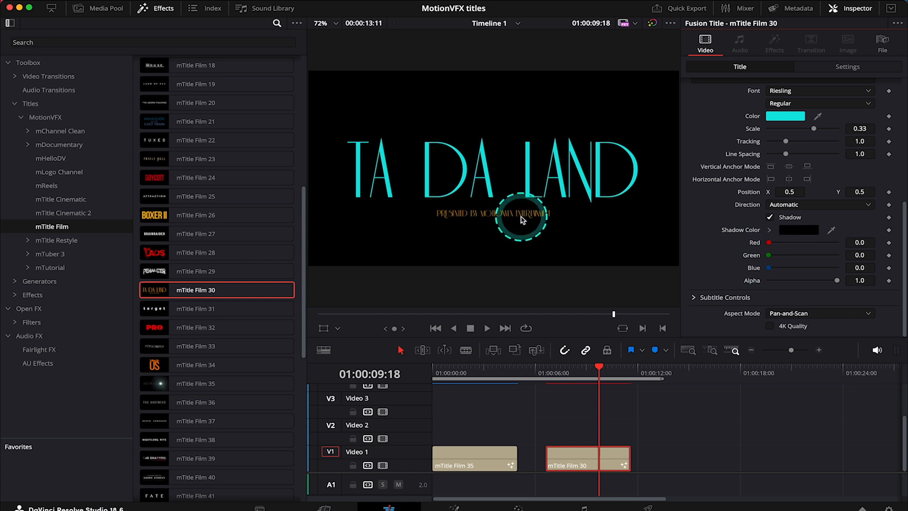